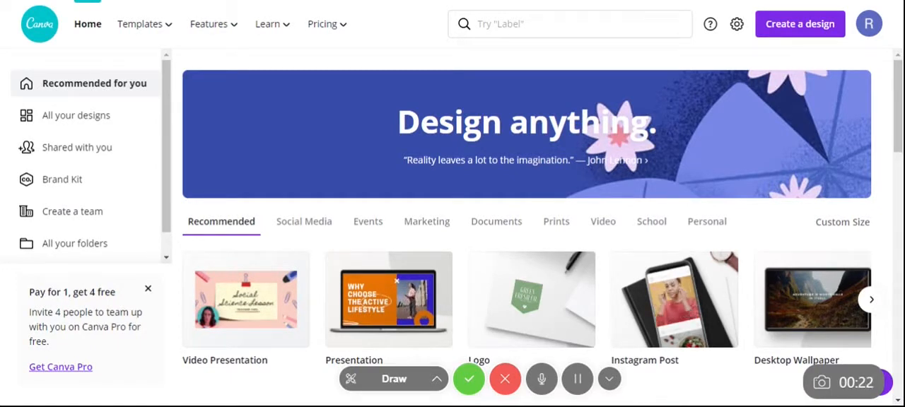
# Search Create a design for 'resume' and pick the A4 resume design type
pyautogui.click(323, 24)
pyautogui.write('resume')
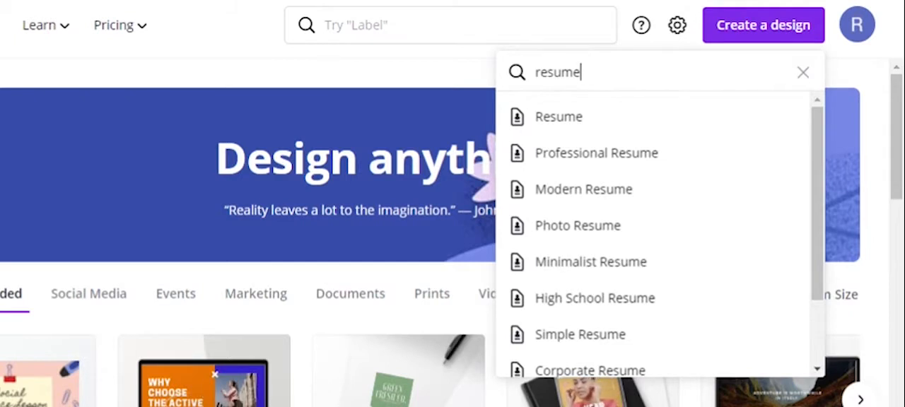
pyautogui.scroll(-3)
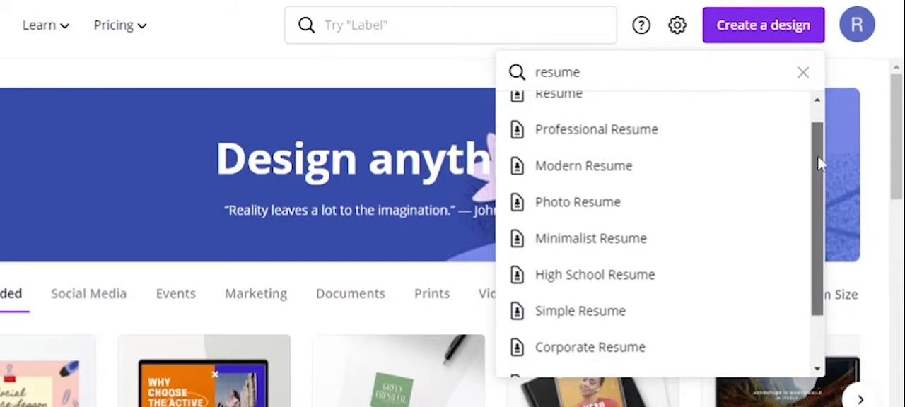
pyautogui.scroll(-3)
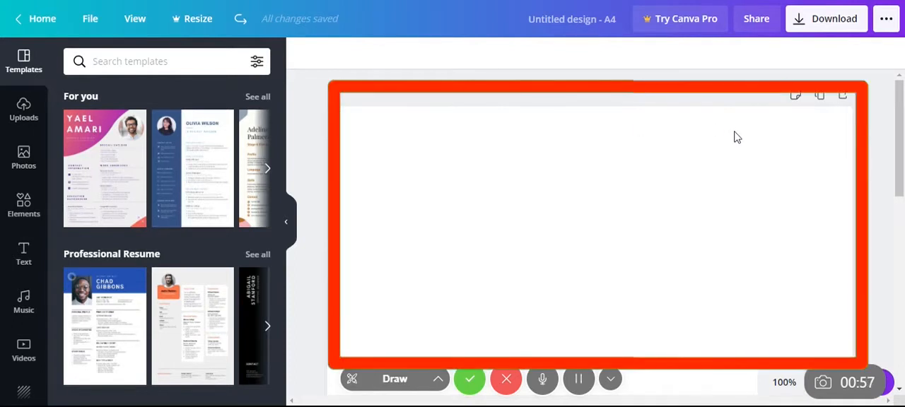
pyautogui.moveTo(448, 114)
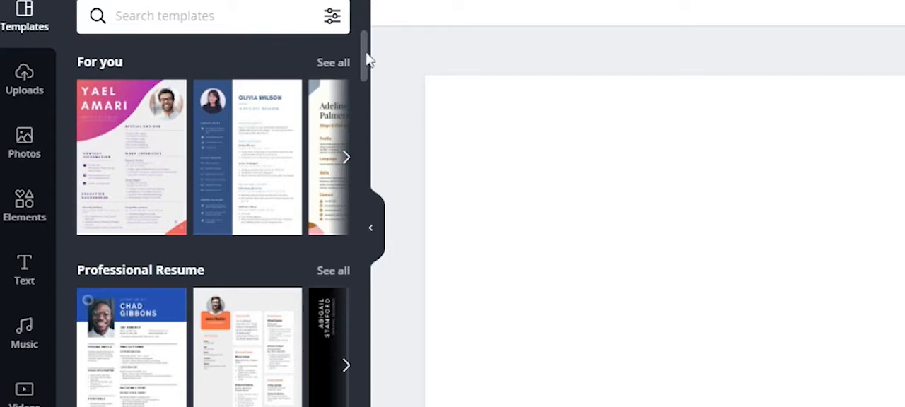
# Browse the Professional Resume templates and apply the orange-header template with profile photo
pyautogui.scroll(-3)
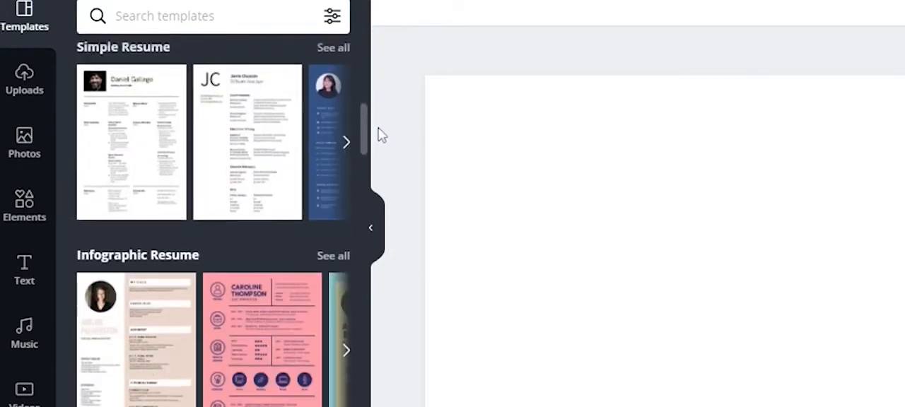
pyautogui.scroll(-3)
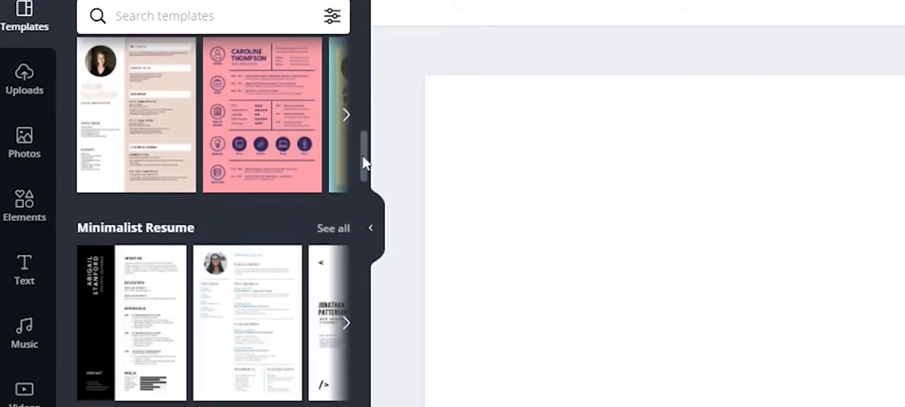
pyautogui.scroll(-3)
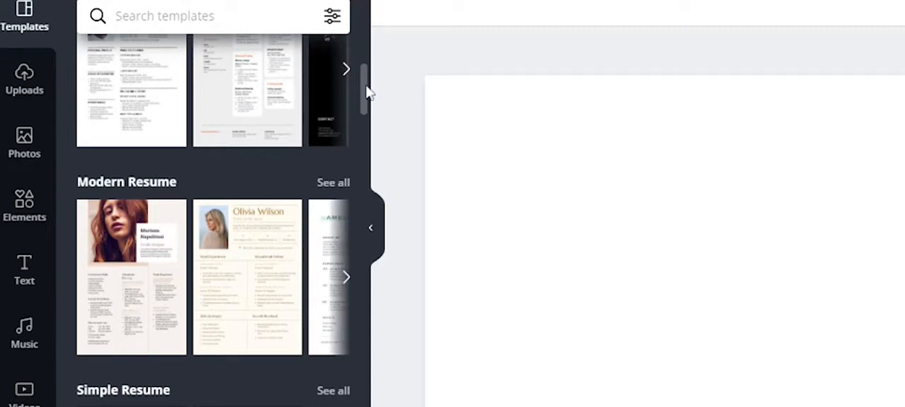
pyautogui.scroll(-3)
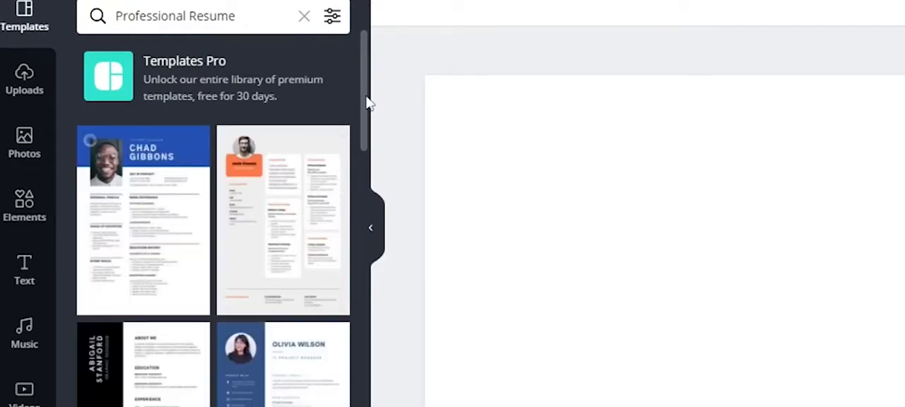
pyautogui.scroll(-3)
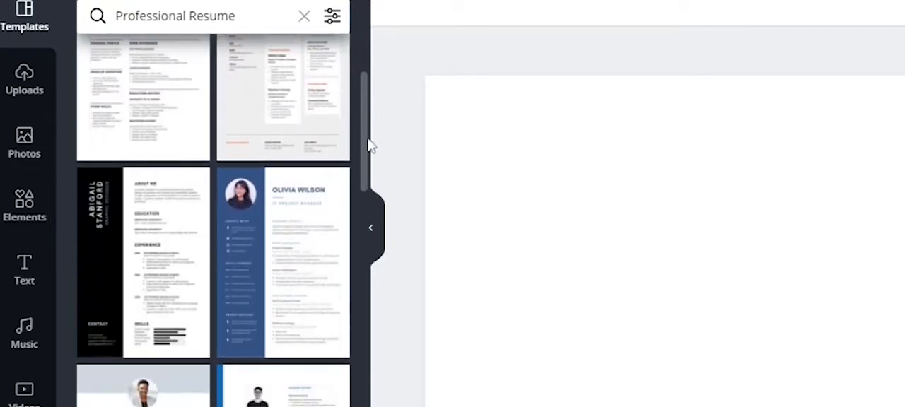
pyautogui.scroll(-3)
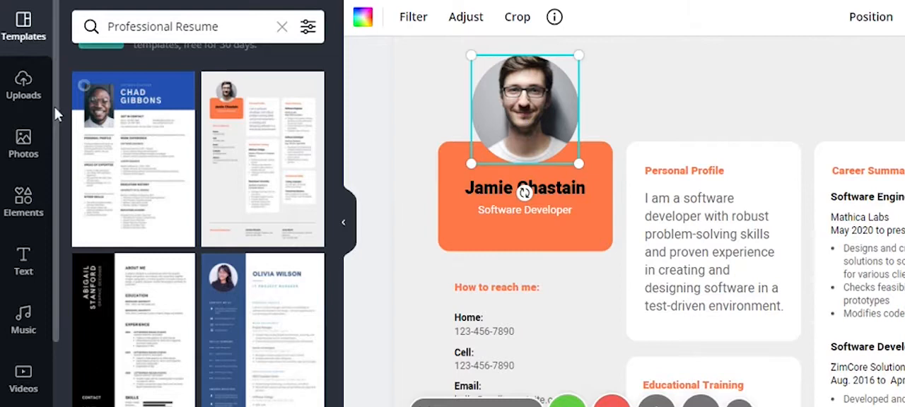
# Open Uploads and view the upload sources for replacing the profile photo
pyautogui.click(23, 80)
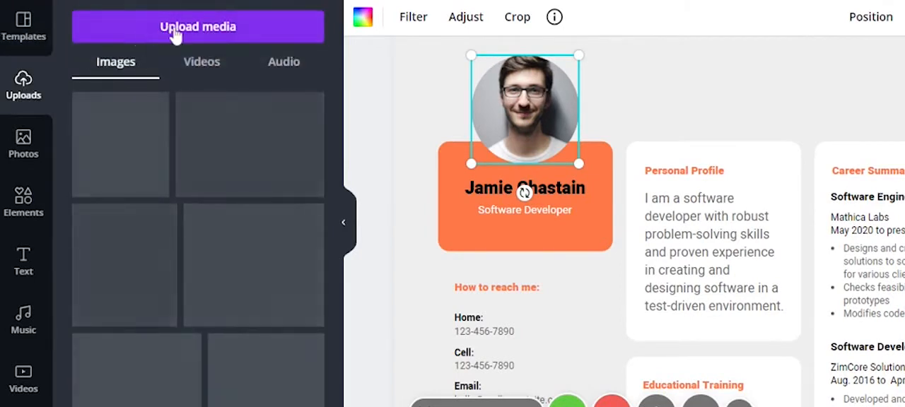
pyautogui.click(197, 26)
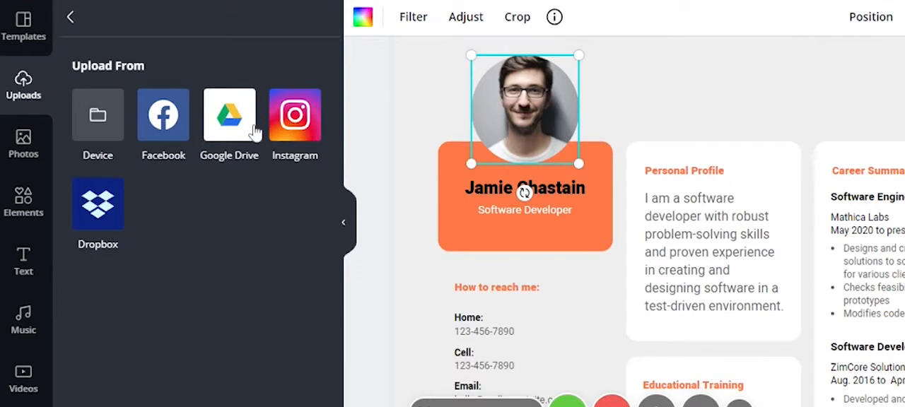
pyautogui.moveTo(538, 115)
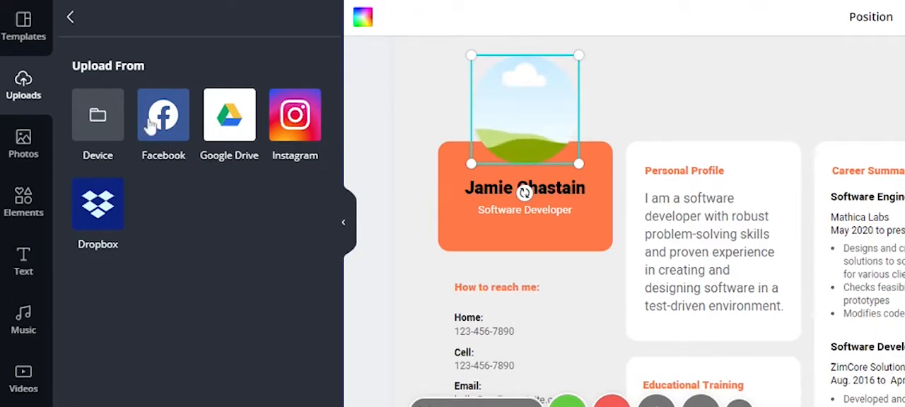
pyautogui.moveTo(374, 172)
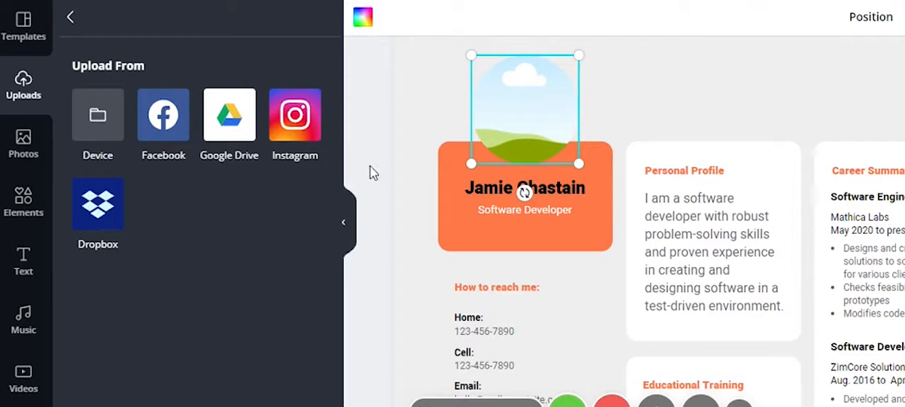
pyautogui.moveTo(674, 110)
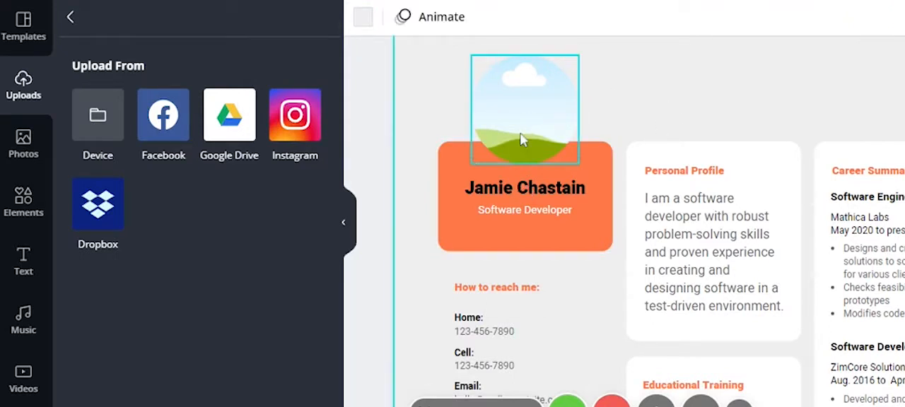
# Rename the header to 'Janaki' with the job title 'Software Tester'
pyautogui.click(525, 187)
pyautogui.write('Janaki')
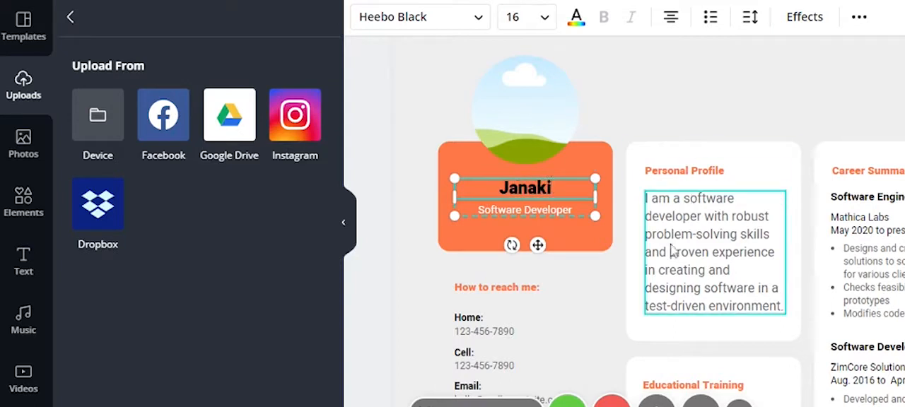
pyautogui.click(525, 210)
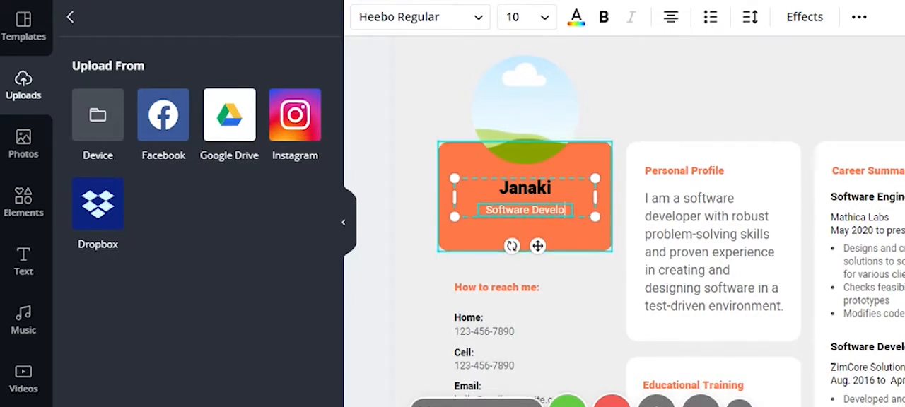
pyautogui.write('Software Tester')
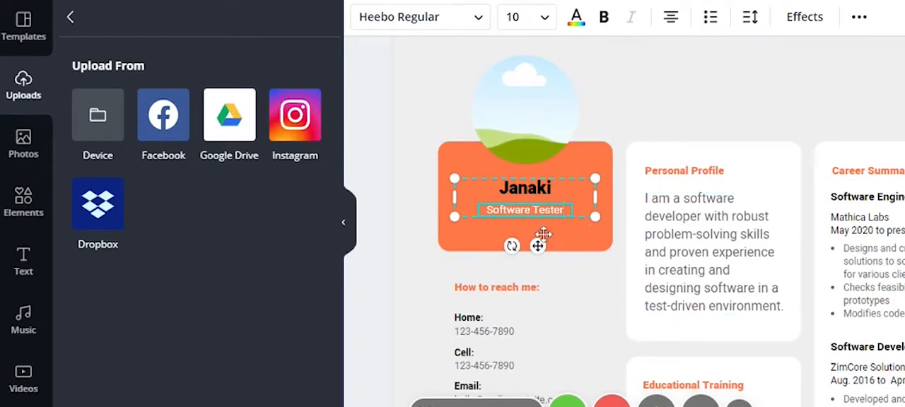
pyautogui.moveTo(455, 232)
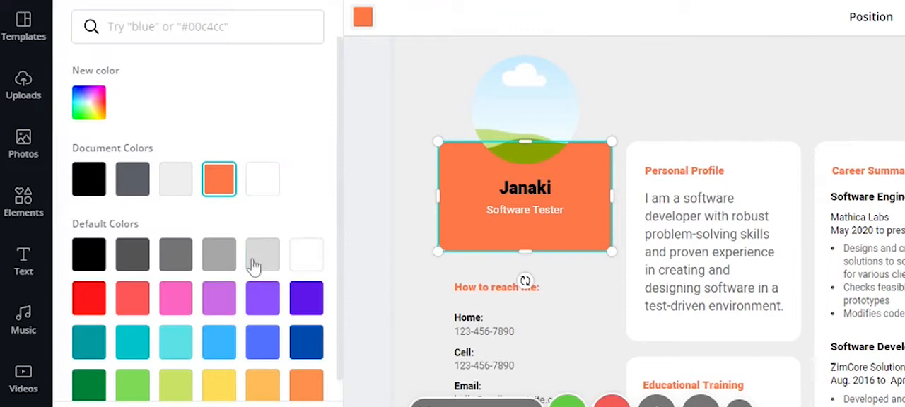
# Recolor the orange header box light turquoise after briefly trying red
pyautogui.click(89, 297)
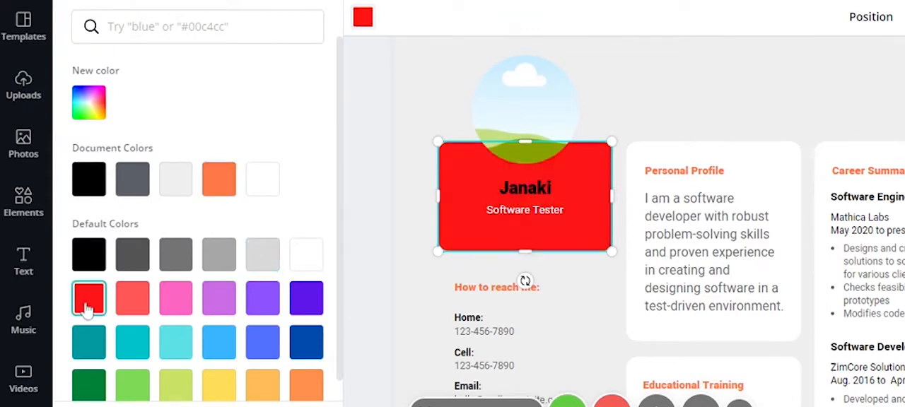
pyautogui.click(175, 342)
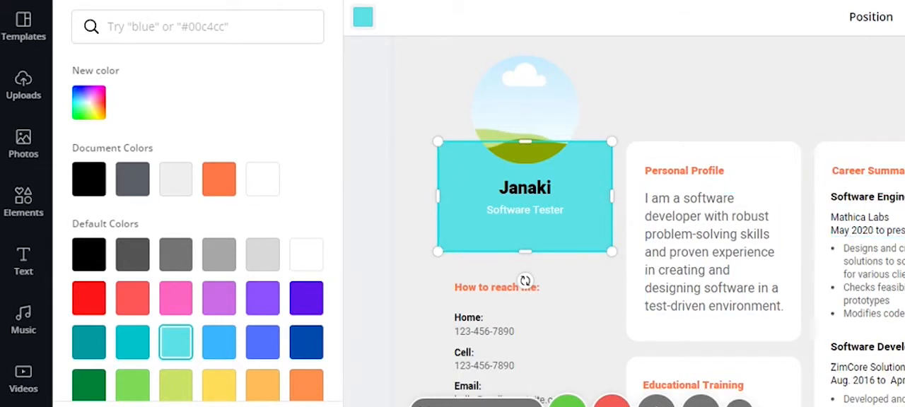
pyautogui.click(23, 85)
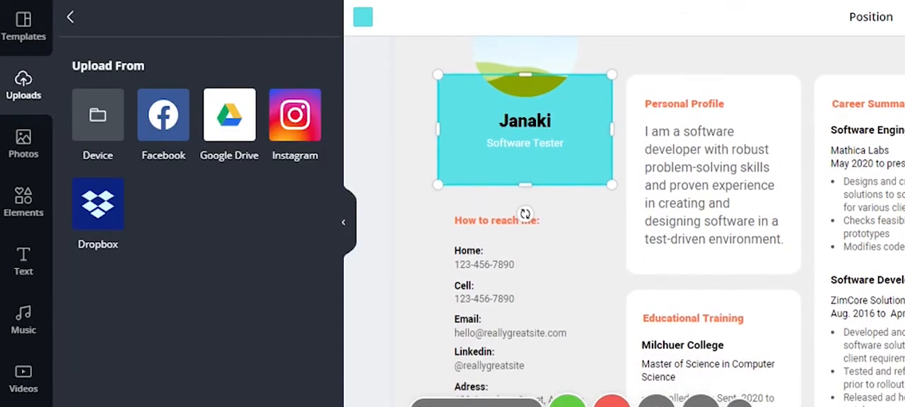
pyautogui.click(713, 160)
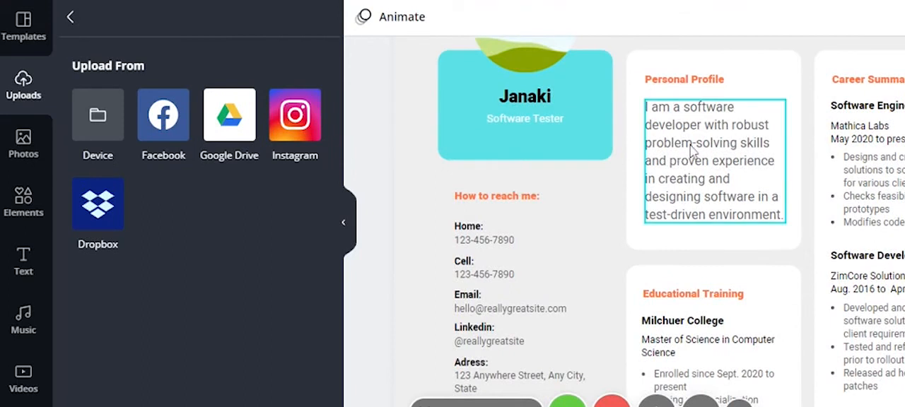
pyautogui.moveTo(720, 169)
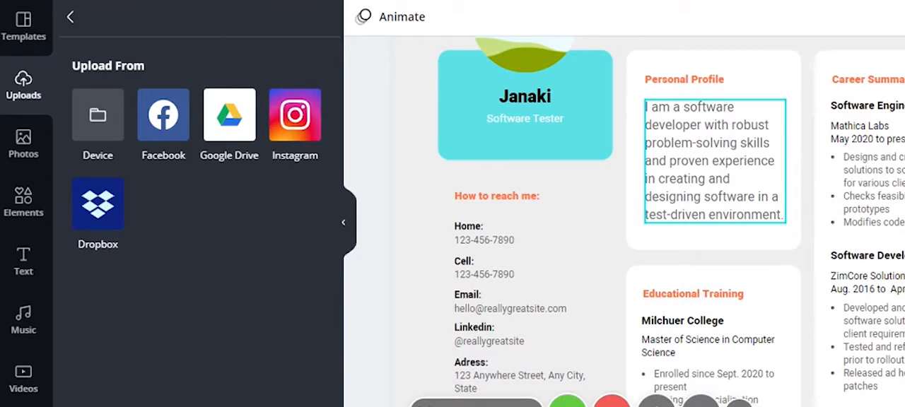
pyautogui.moveTo(705, 149)
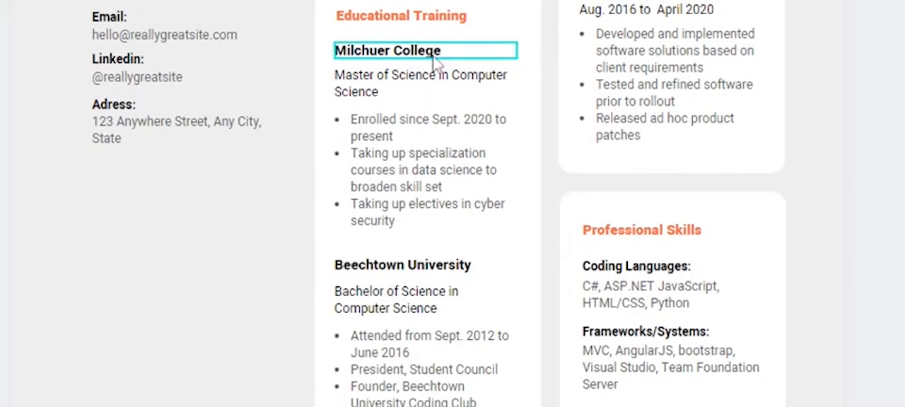
pyautogui.click(421, 83)
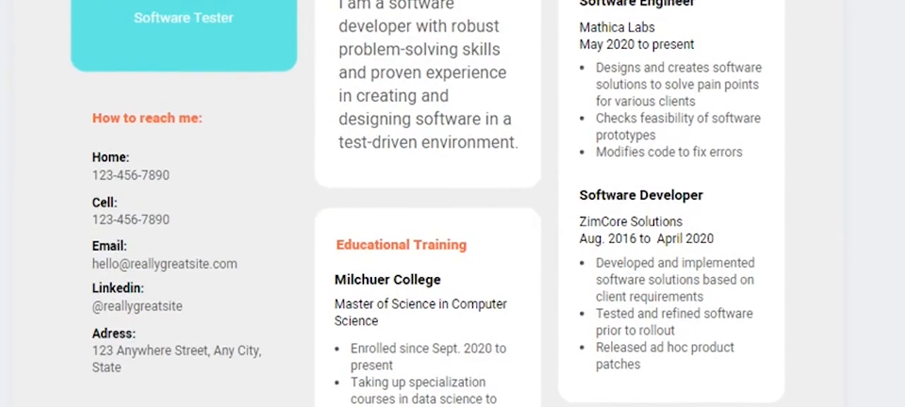
pyautogui.moveTo(119, 141)
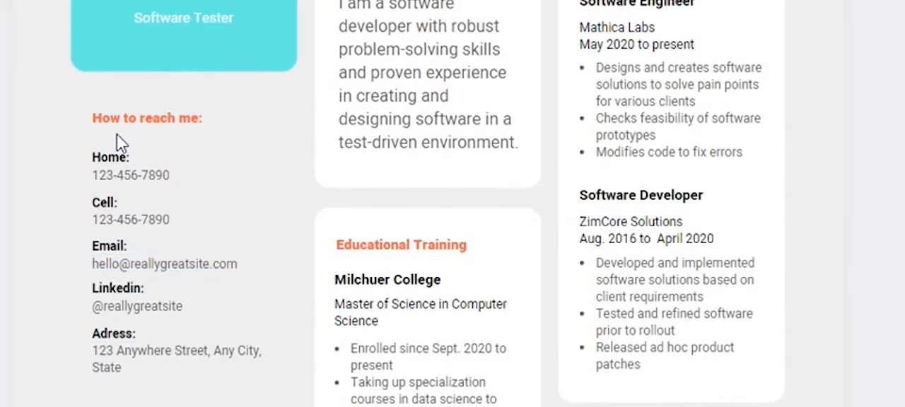
pyautogui.click(131, 175)
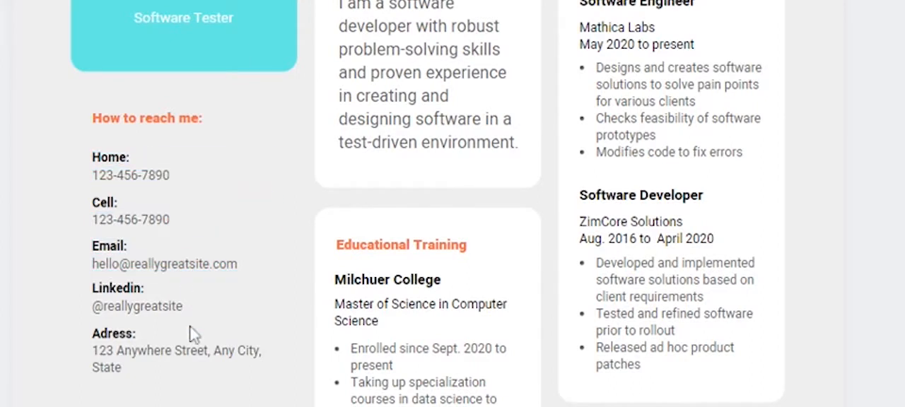
pyautogui.click(177, 359)
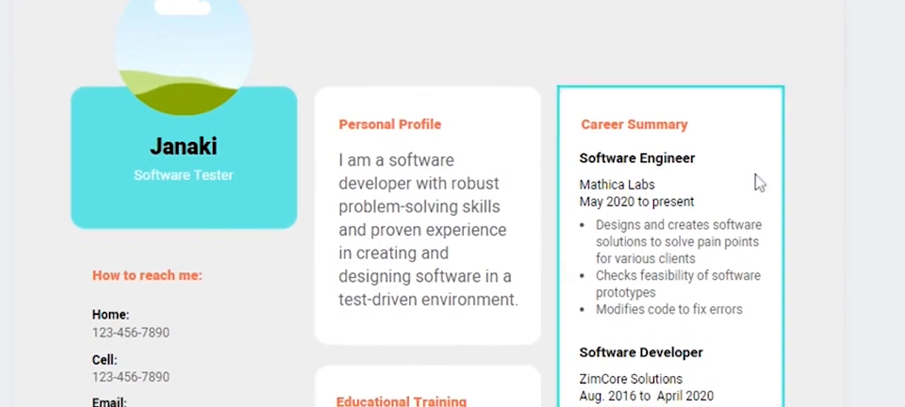
# Remove 'to' from the Software Engineer date line so it reads 'May 2020 present'
pyautogui.scroll(-3)
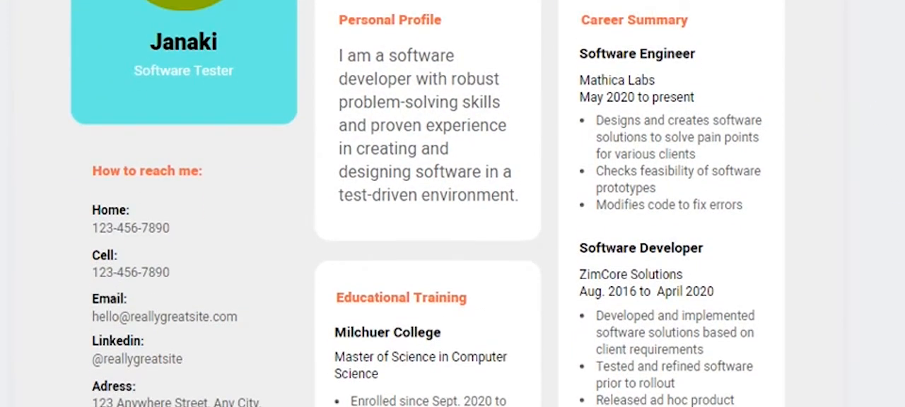
pyautogui.click(636, 54)
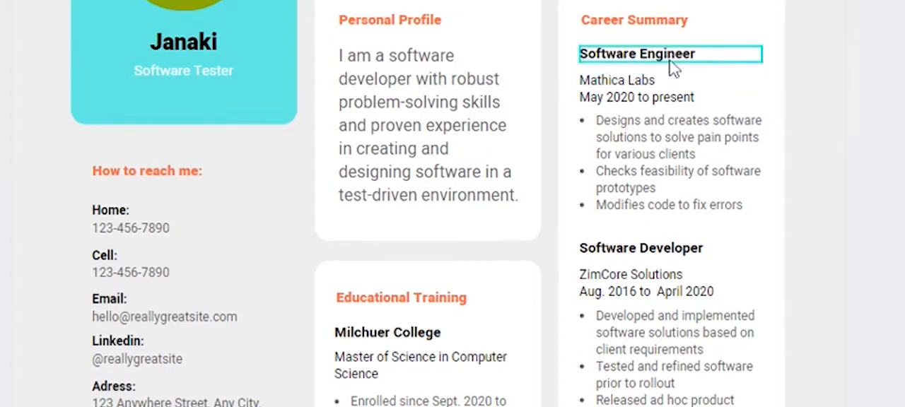
pyautogui.click(636, 54)
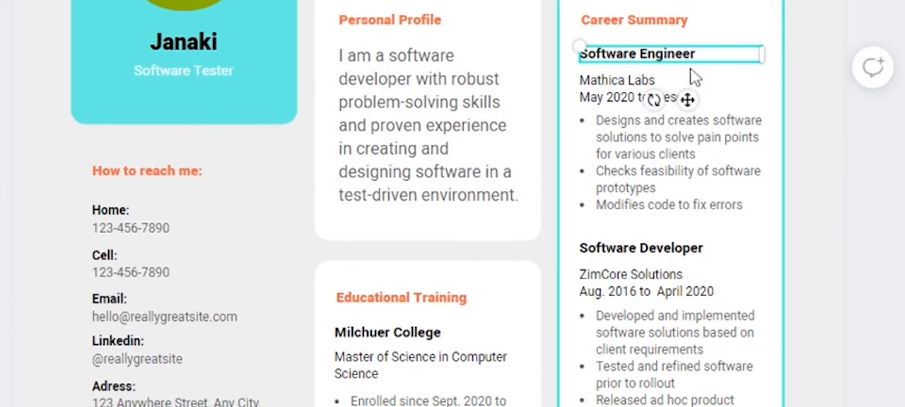
pyautogui.click(637, 89)
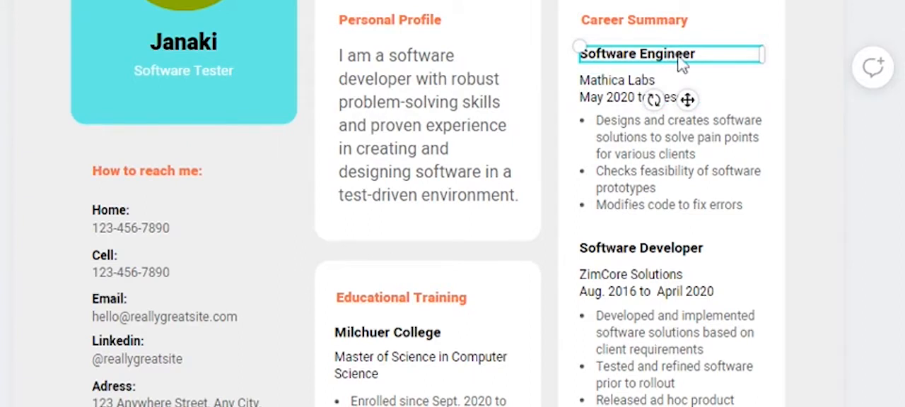
pyautogui.moveTo(707, 61)
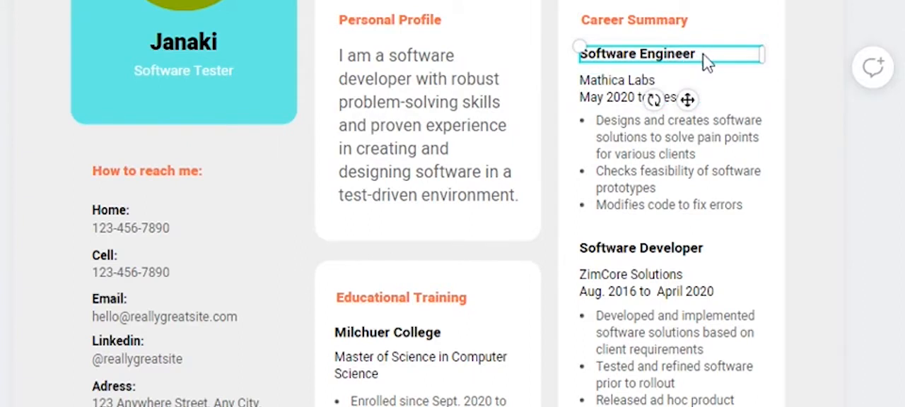
pyautogui.moveTo(701, 74)
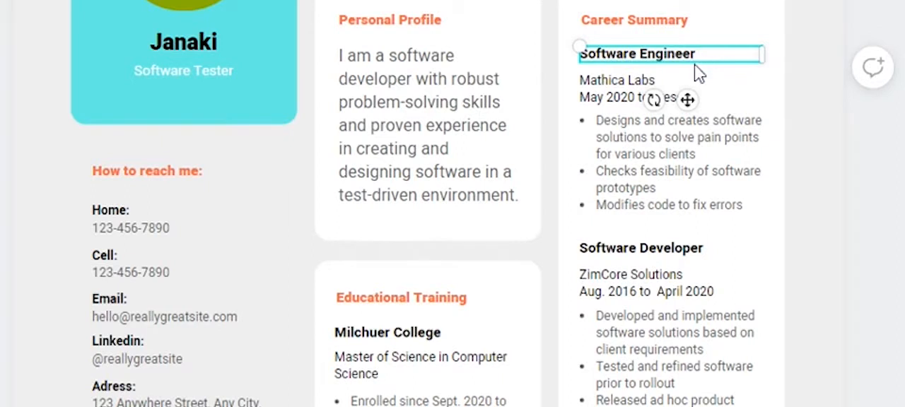
pyautogui.click(626, 89)
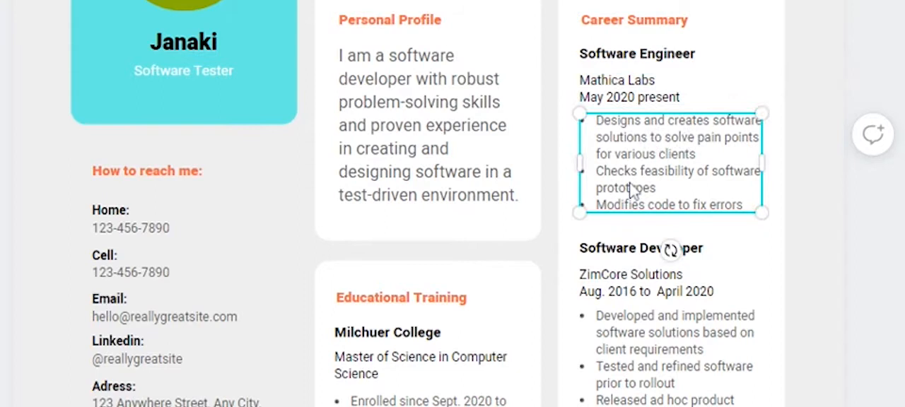
pyautogui.scroll(-3)
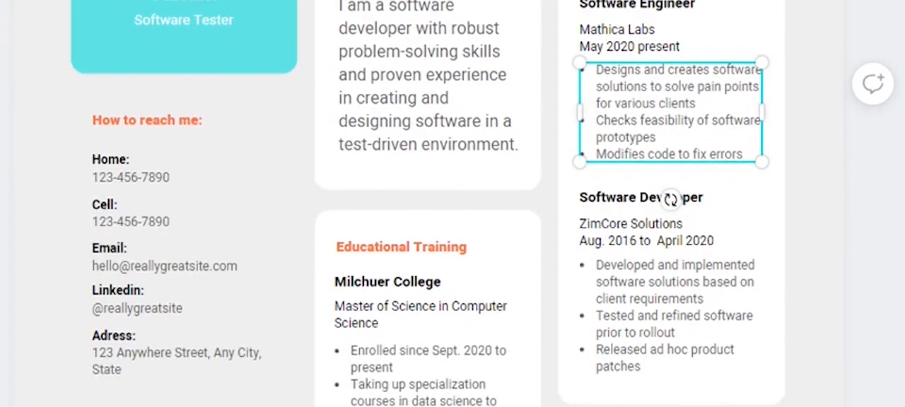
pyautogui.scroll(-3)
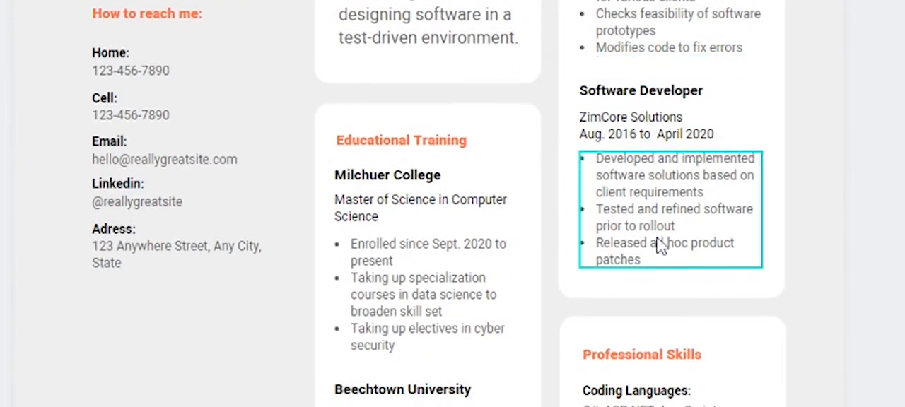
pyautogui.scroll(-3)
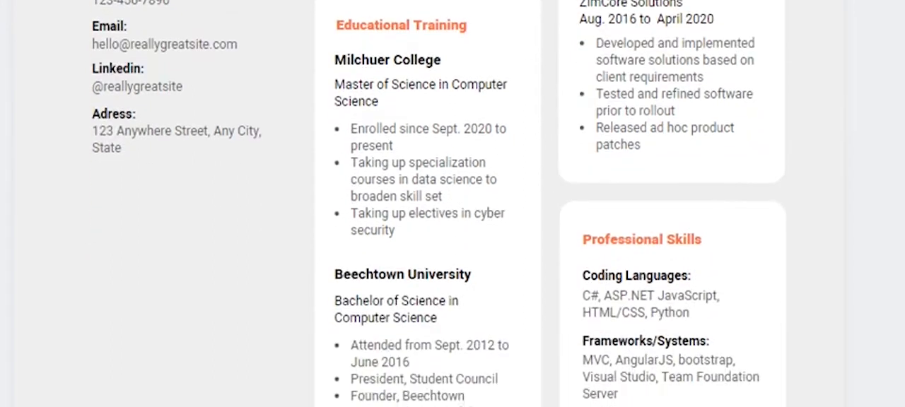
pyautogui.scroll(-3)
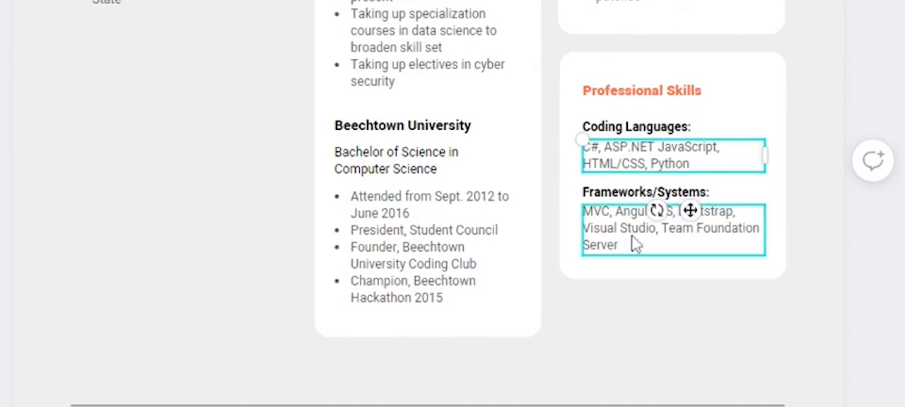
pyautogui.click(672, 228)
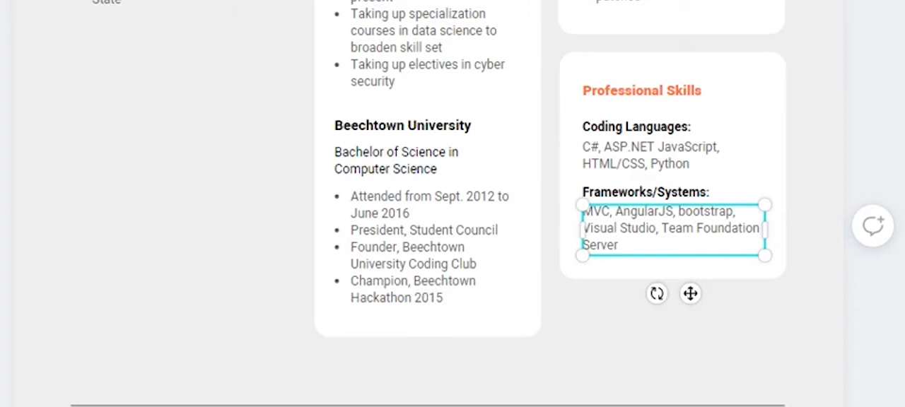
pyautogui.moveTo(693, 251)
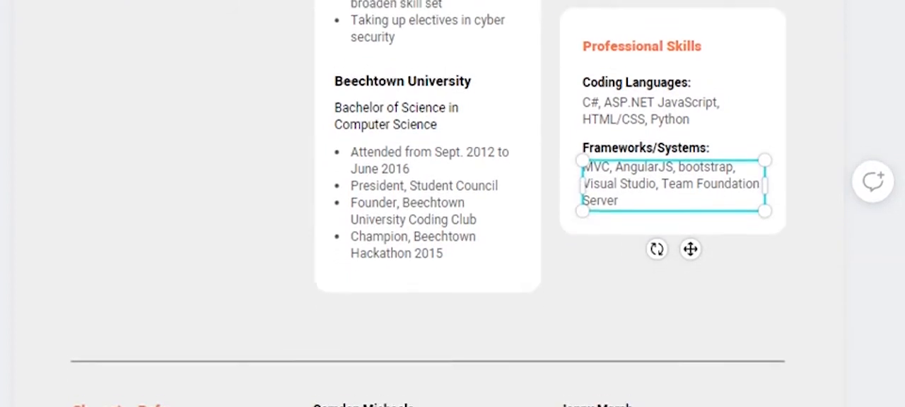
pyautogui.scroll(-3)
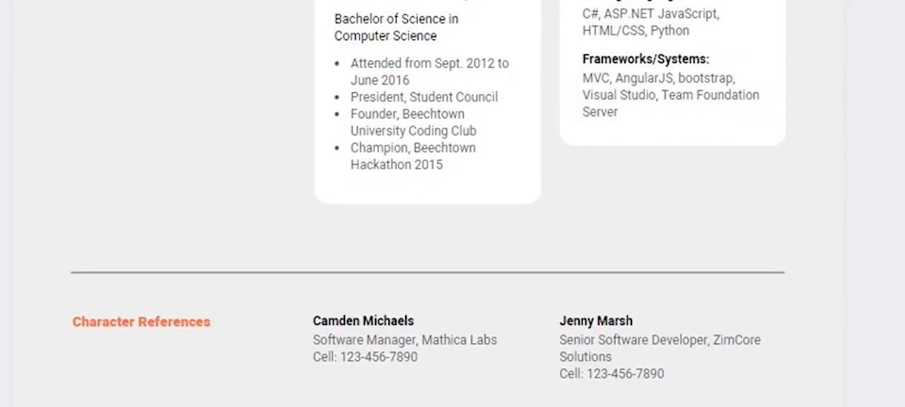
pyautogui.click(141, 321)
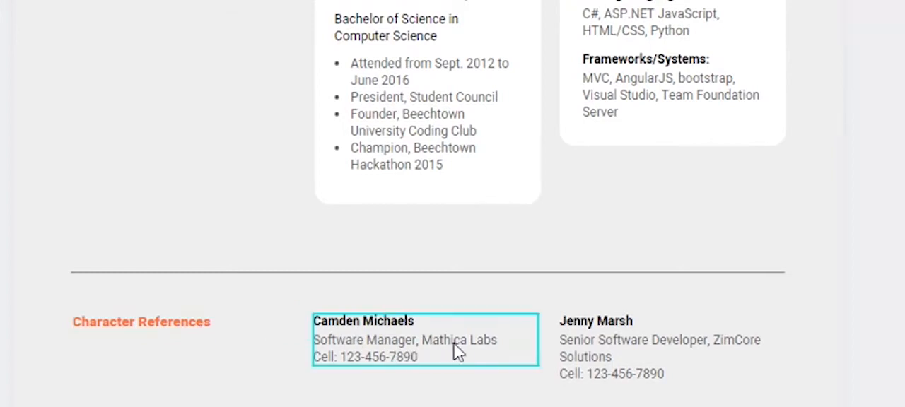
pyautogui.moveTo(388, 348)
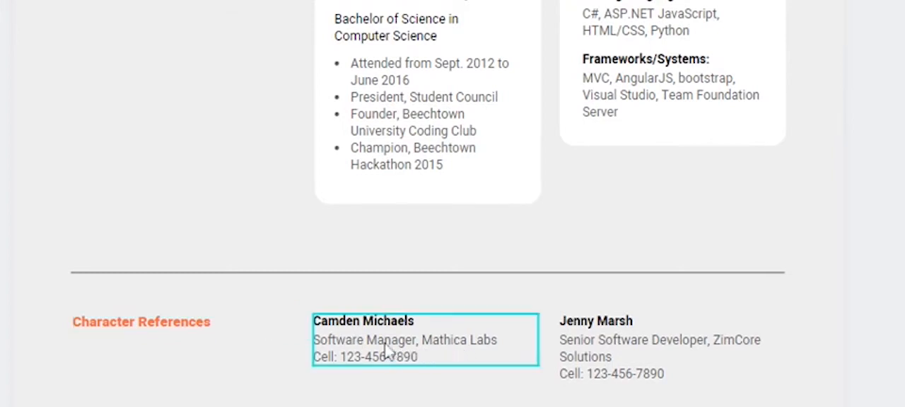
pyautogui.moveTo(396, 324)
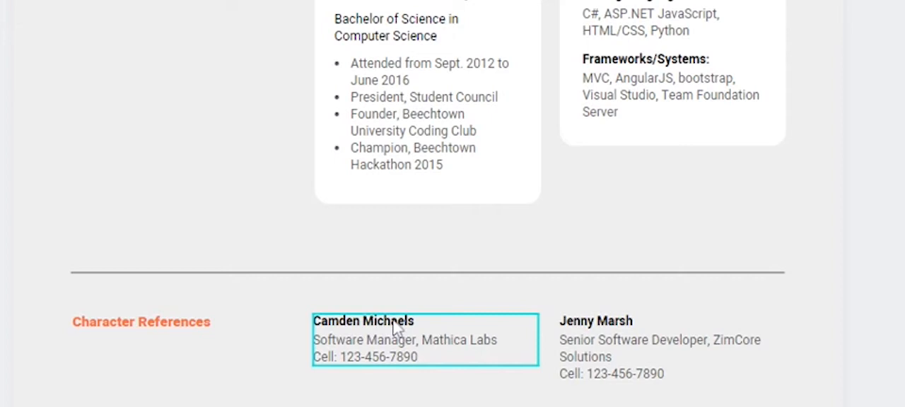
pyautogui.moveTo(411, 370)
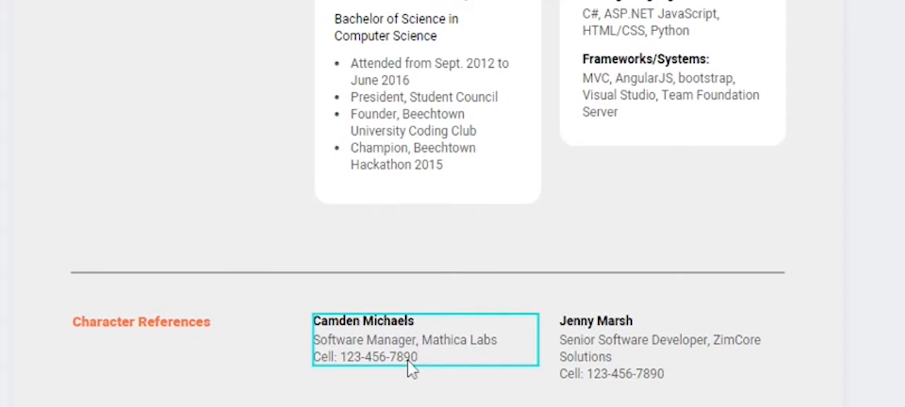
pyautogui.moveTo(481, 389)
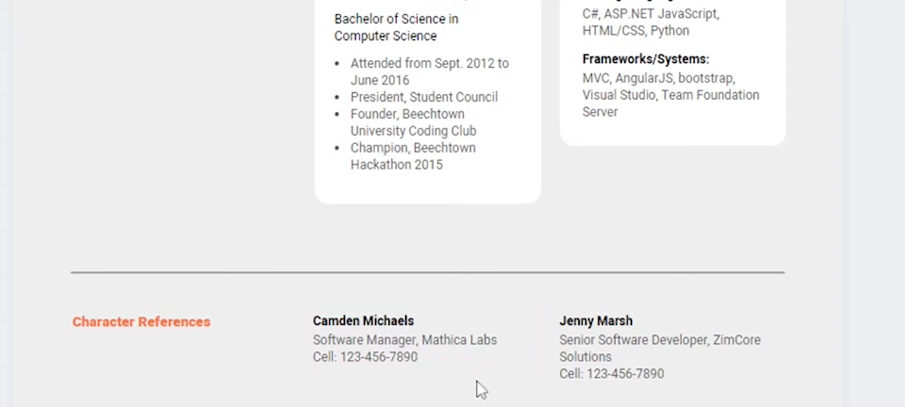
pyautogui.click(671, 347)
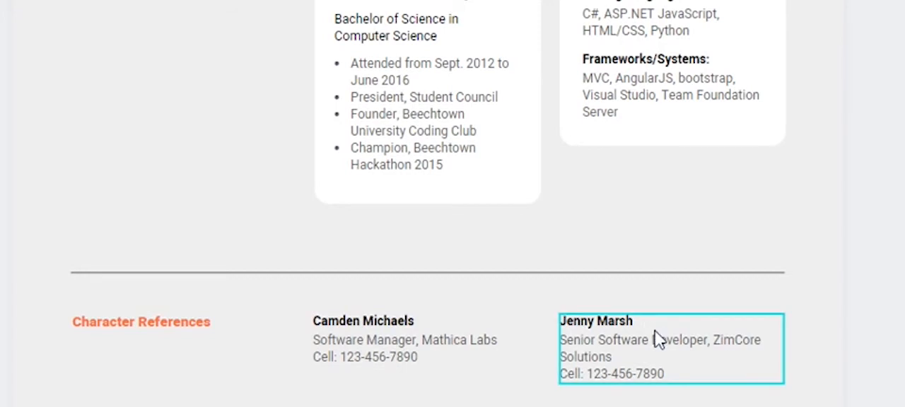
pyautogui.moveTo(831, 343)
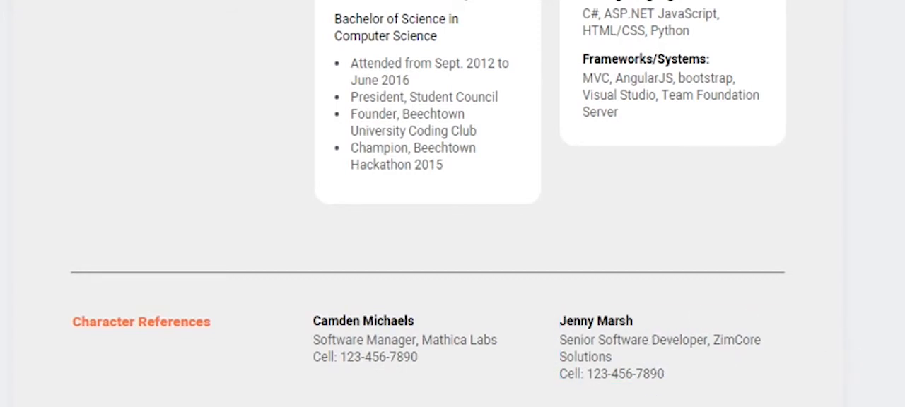
pyautogui.moveTo(669, 246)
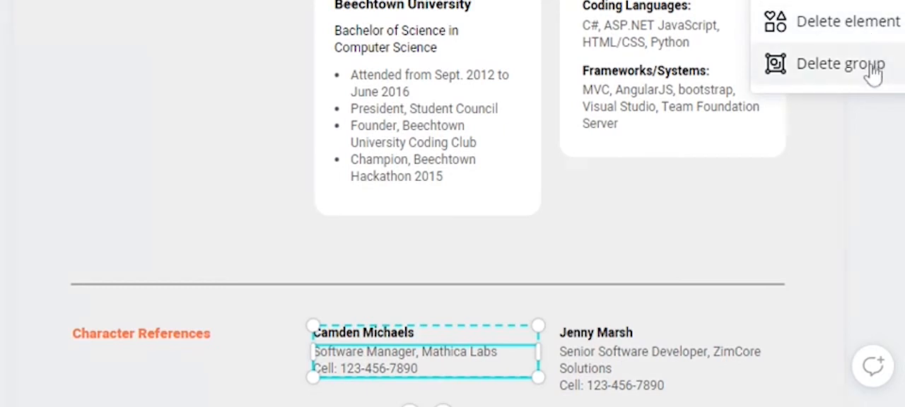
pyautogui.click(839, 63)
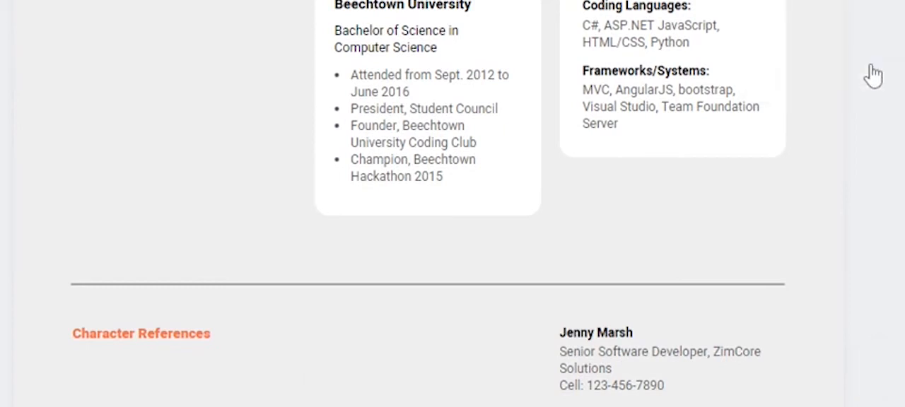
pyautogui.click(596, 332)
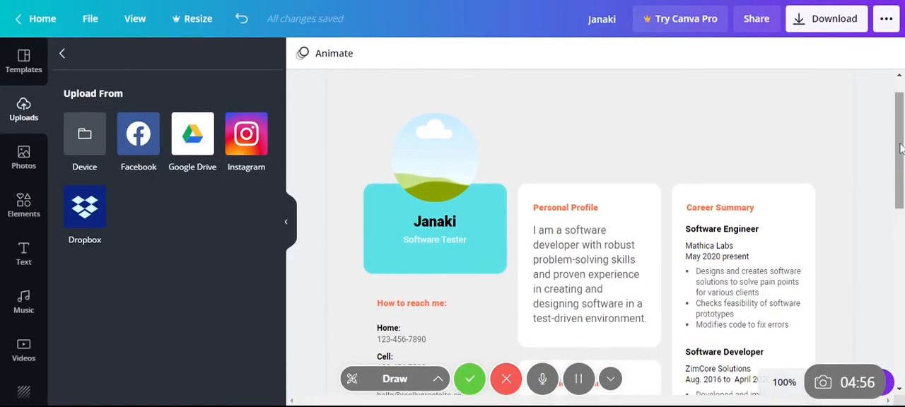
pyautogui.moveTo(872, 172)
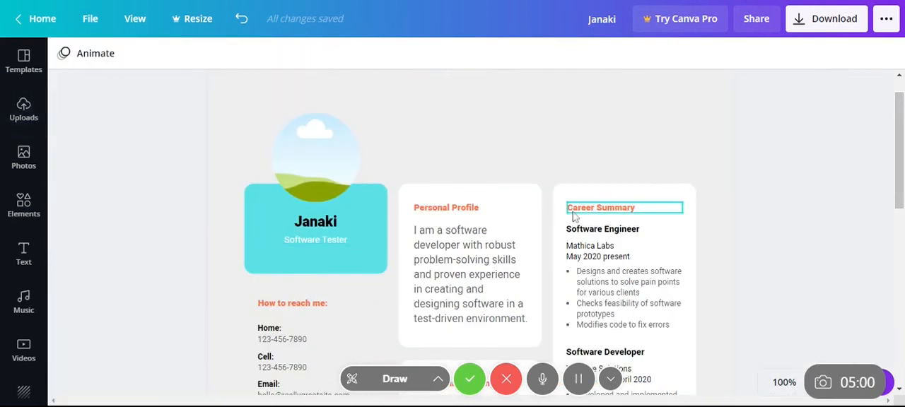
pyautogui.scroll(-3)
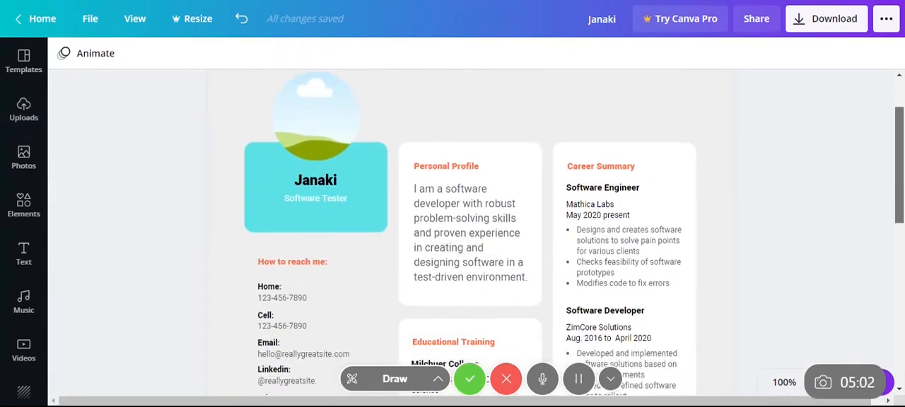